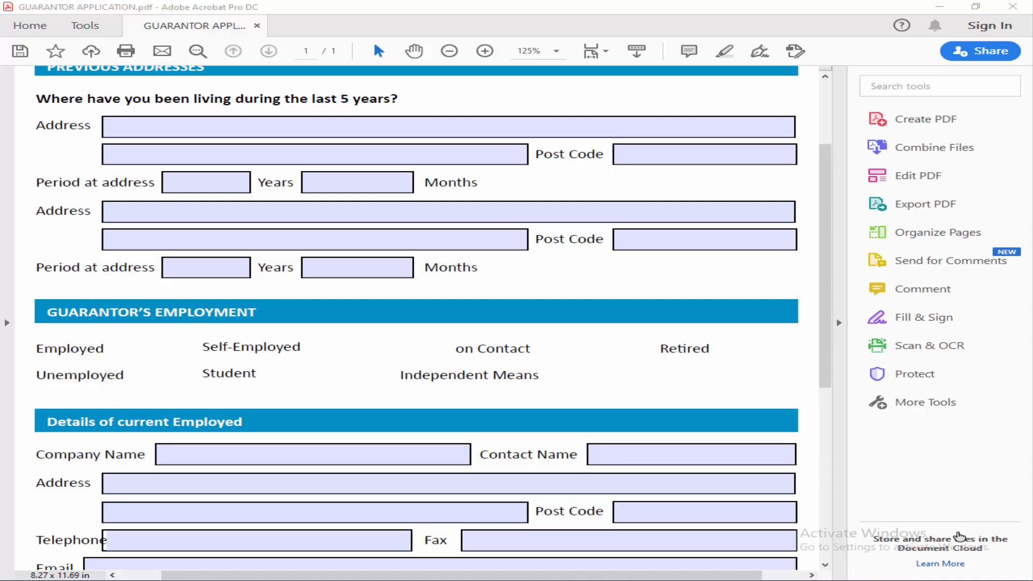
mouse_move(184, 372)
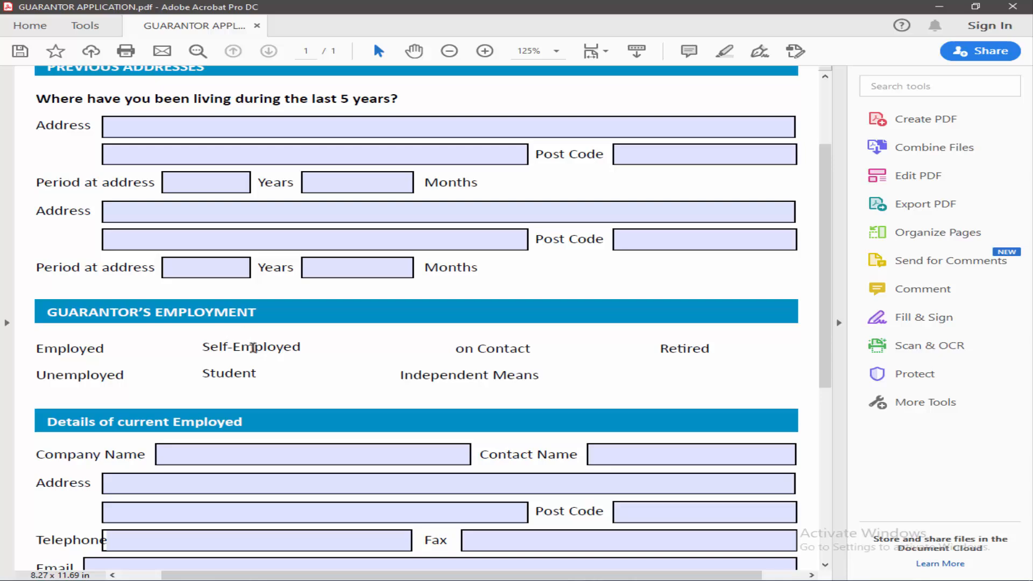
- Collapse the right-hand Tools pane so the guarantor form fills more of the window
click(839, 323)
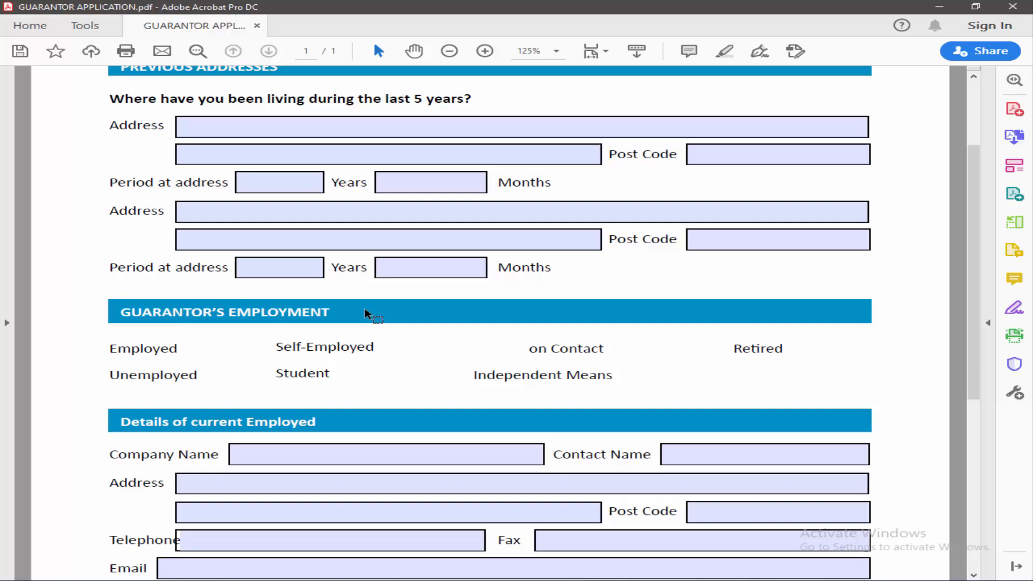
- Using Prepare Form, place checkboxes beside on Contact, Independent Means and Retired
click(84, 26)
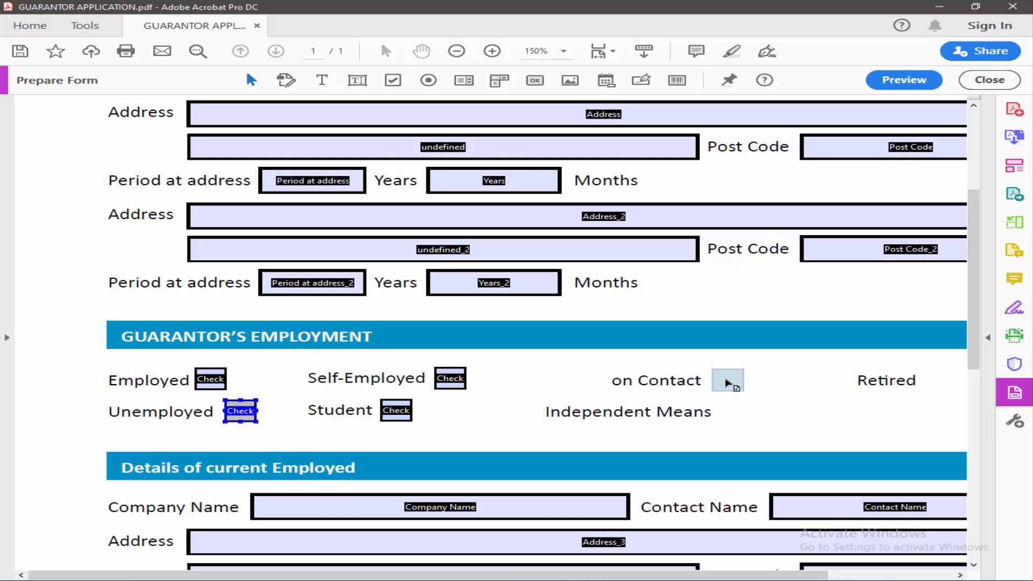
click(727, 380)
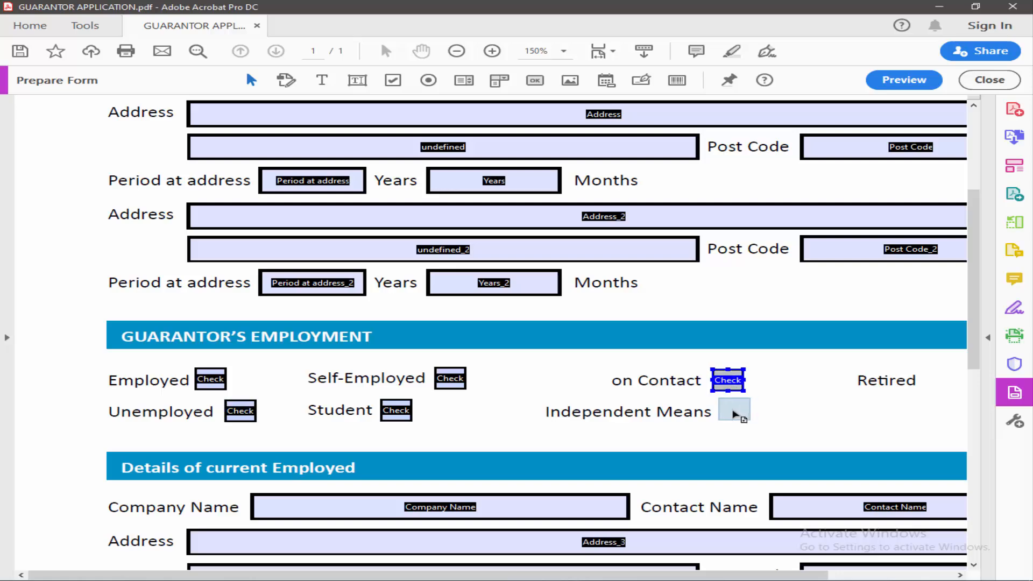
click(733, 411)
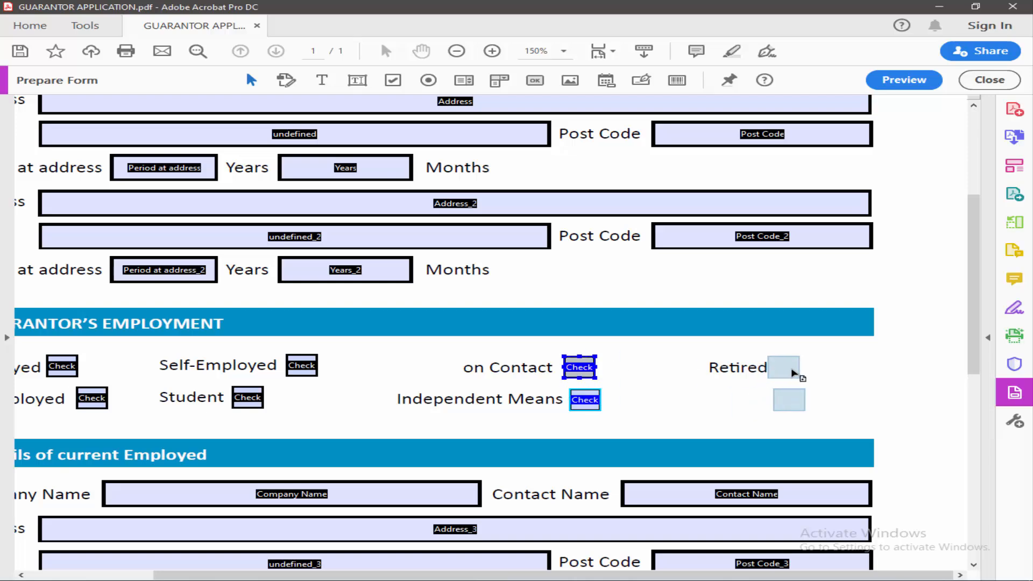
click(788, 400)
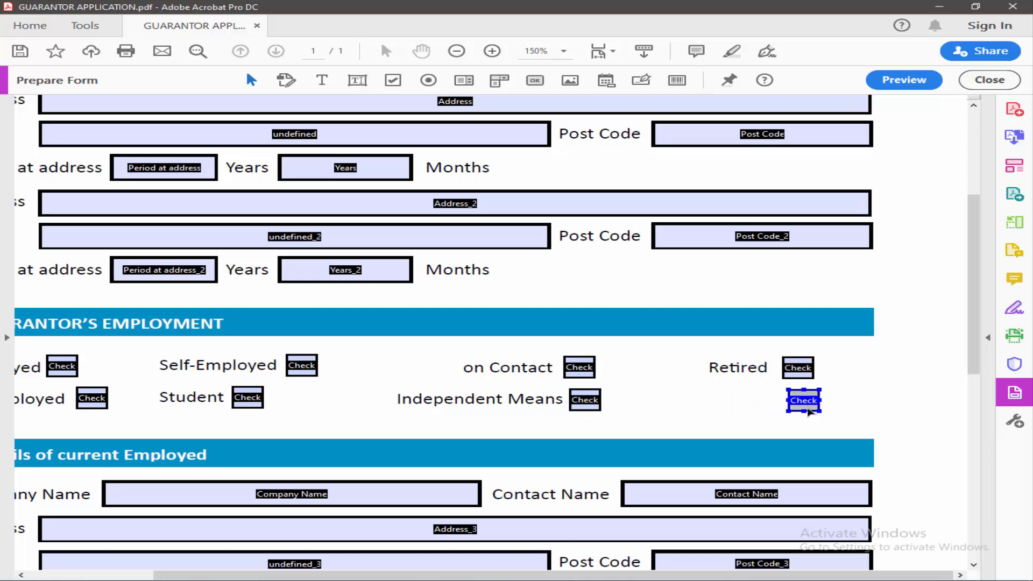
scroll(left, 3)
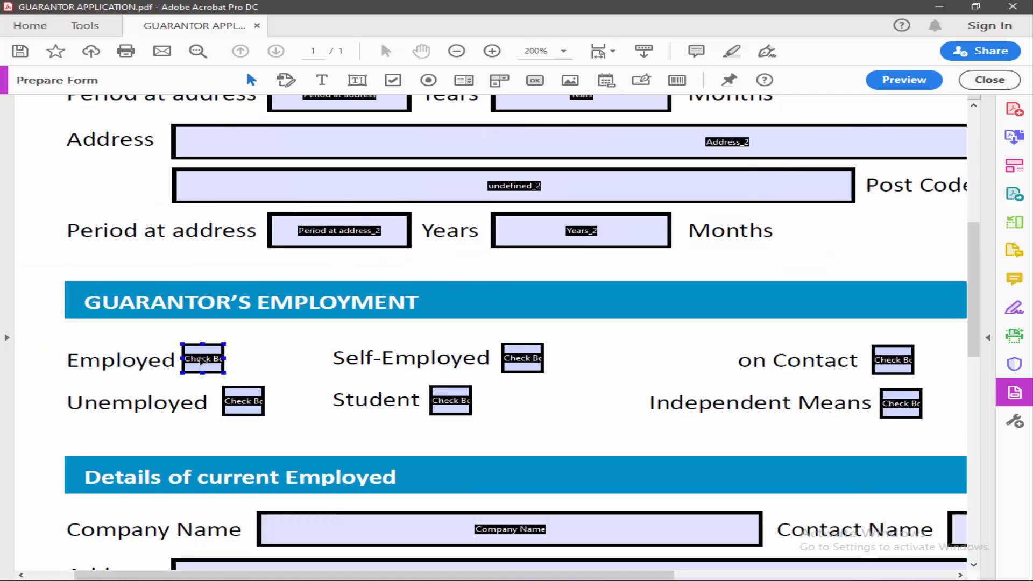
- Preview the form and tick the Employed checkbox to test it
click(903, 80)
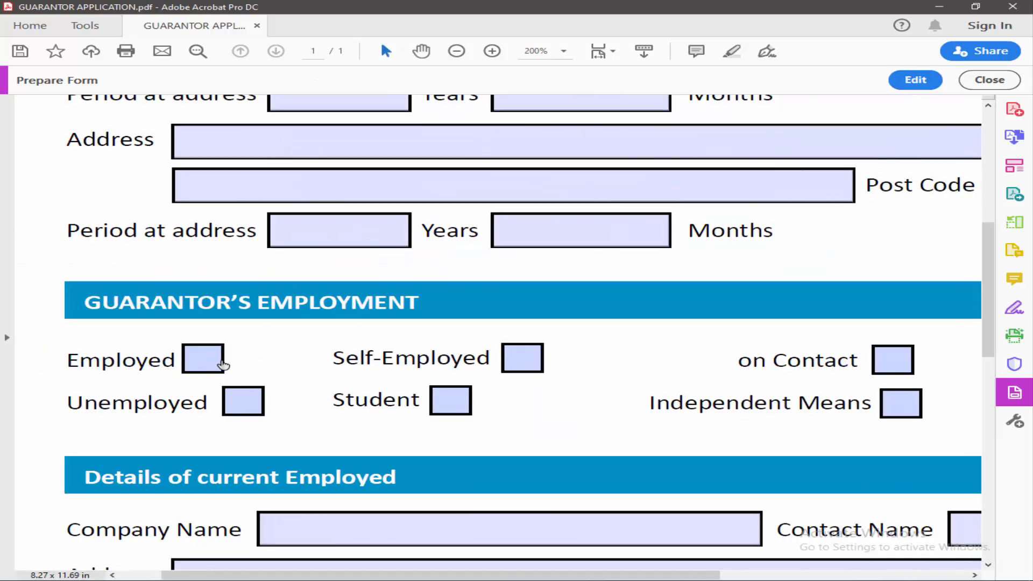
click(455, 51)
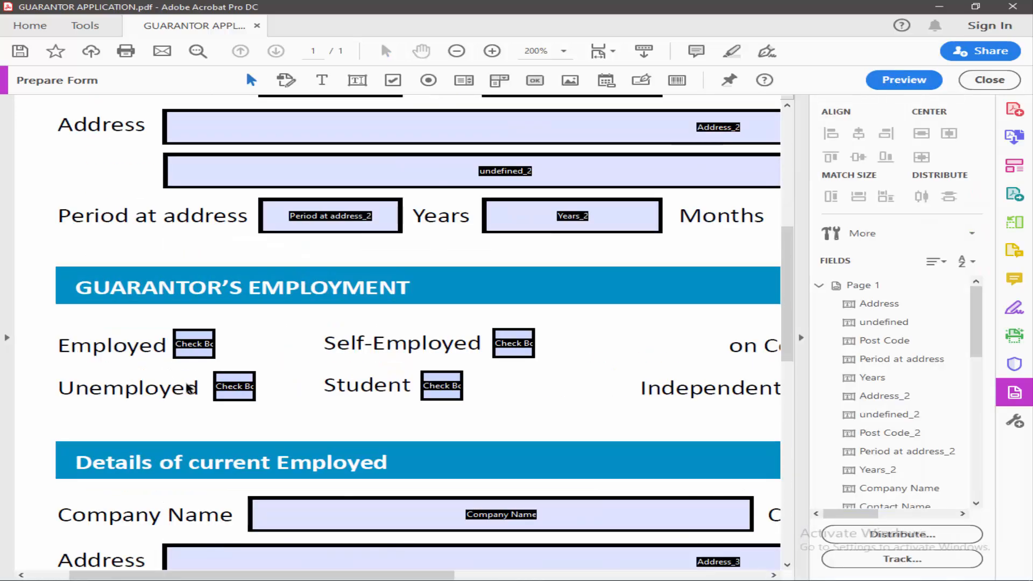
click(455, 51)
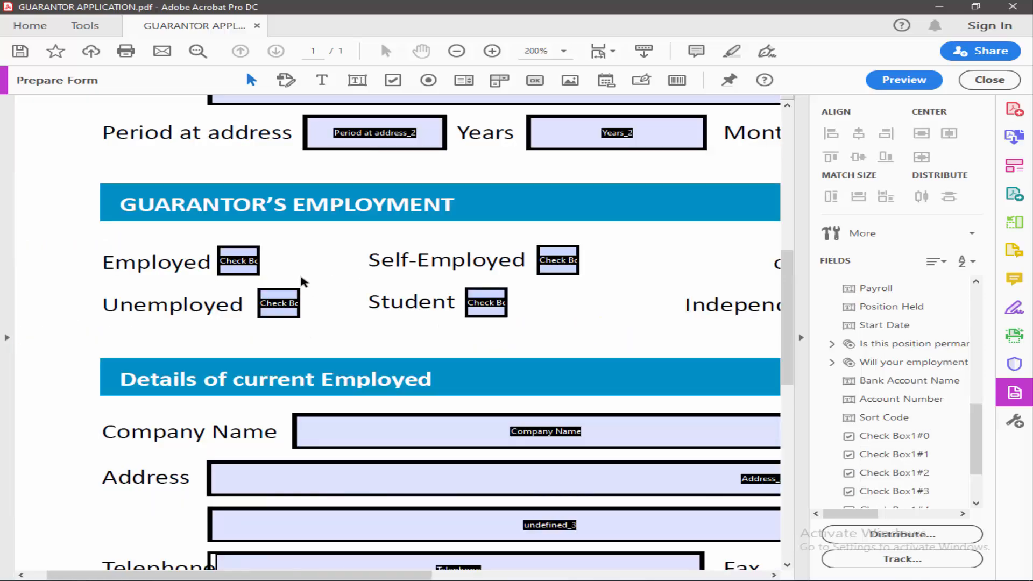
- Set export value Yes for the Employed, Unemployed and Student checkboxes in Check Box Properties
right_click(237, 261)
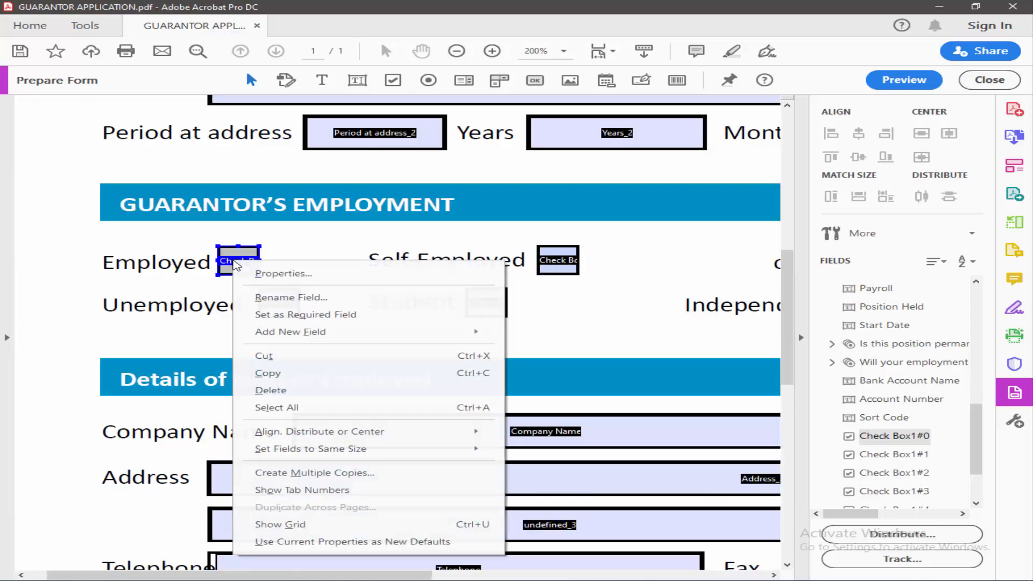
mouse_move(284, 273)
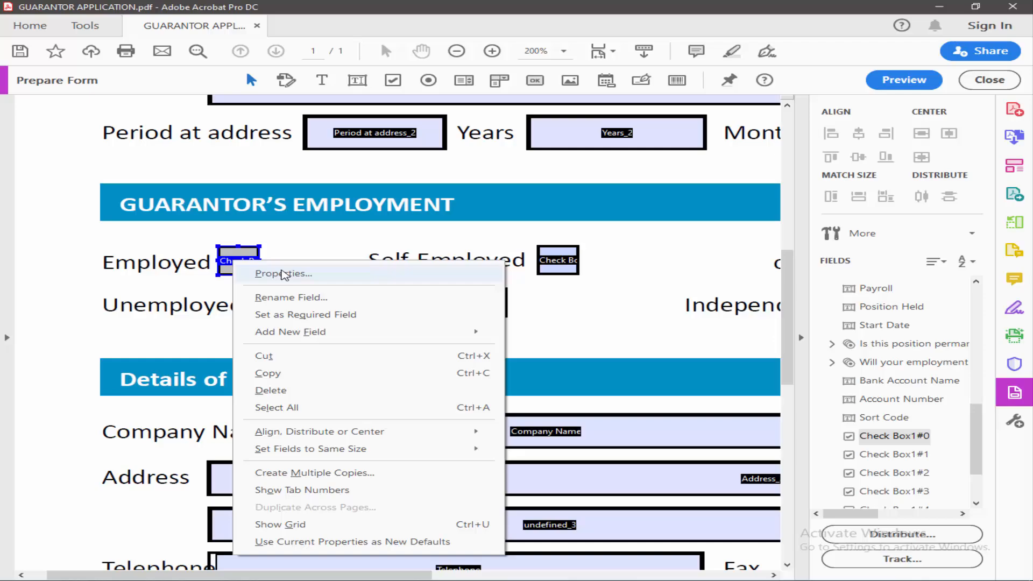
click(283, 273)
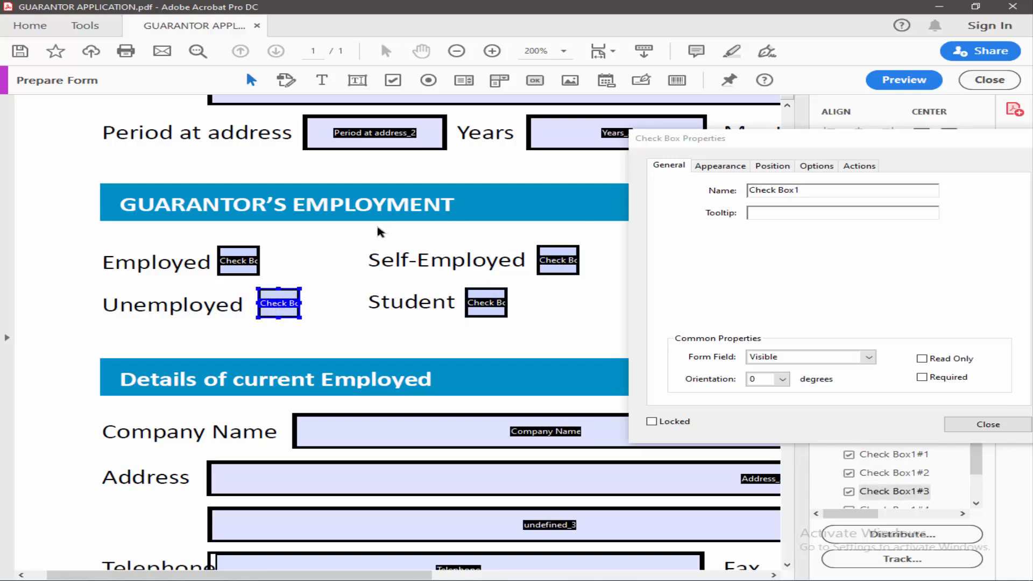
click(238, 261)
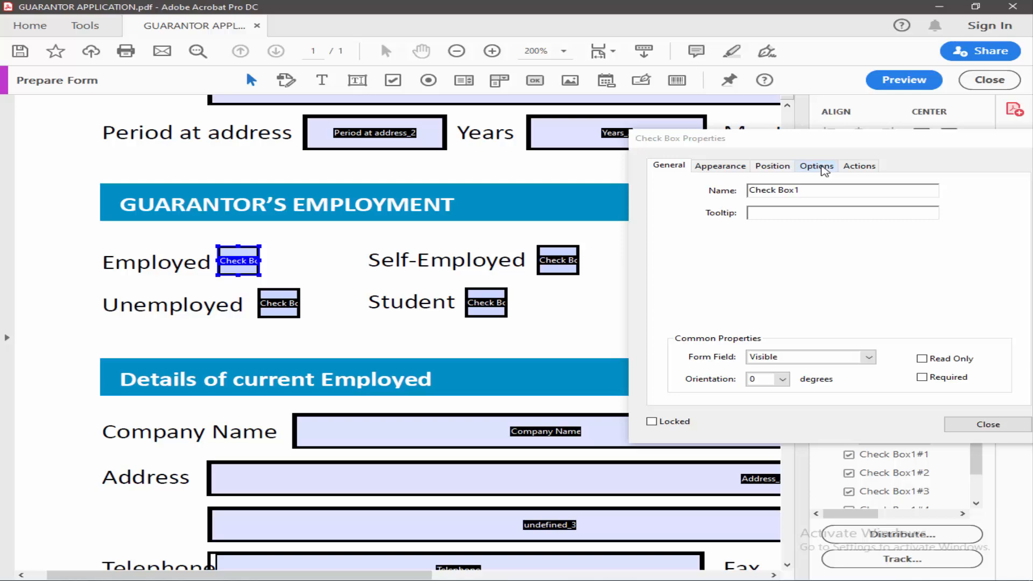
click(815, 165)
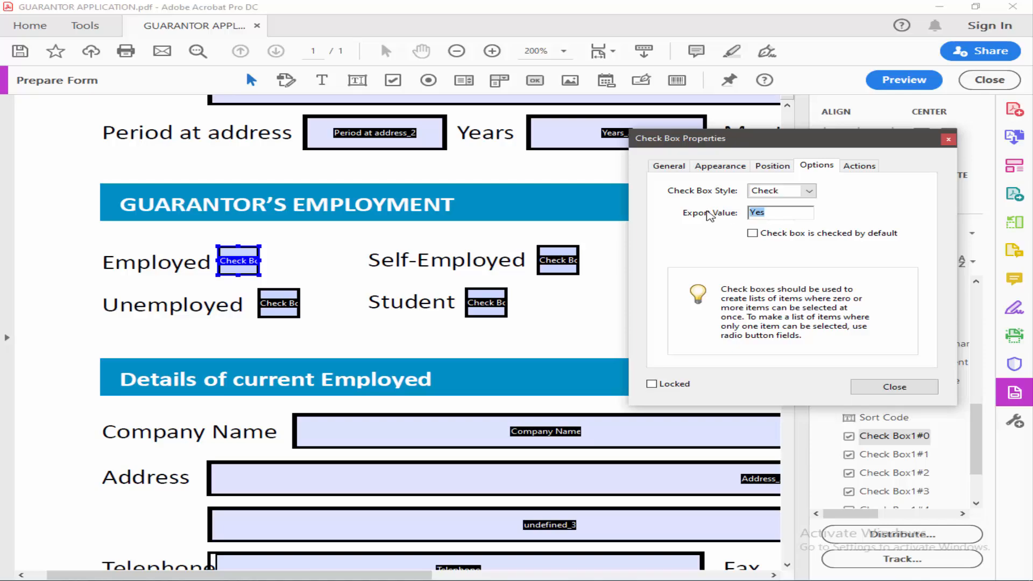
mouse_move(690, 245)
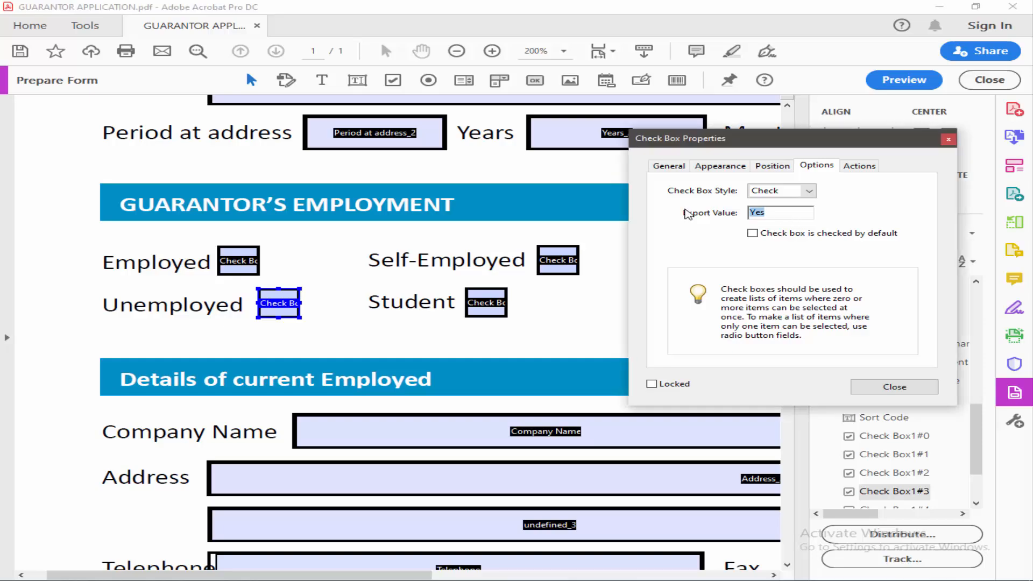
text(3)
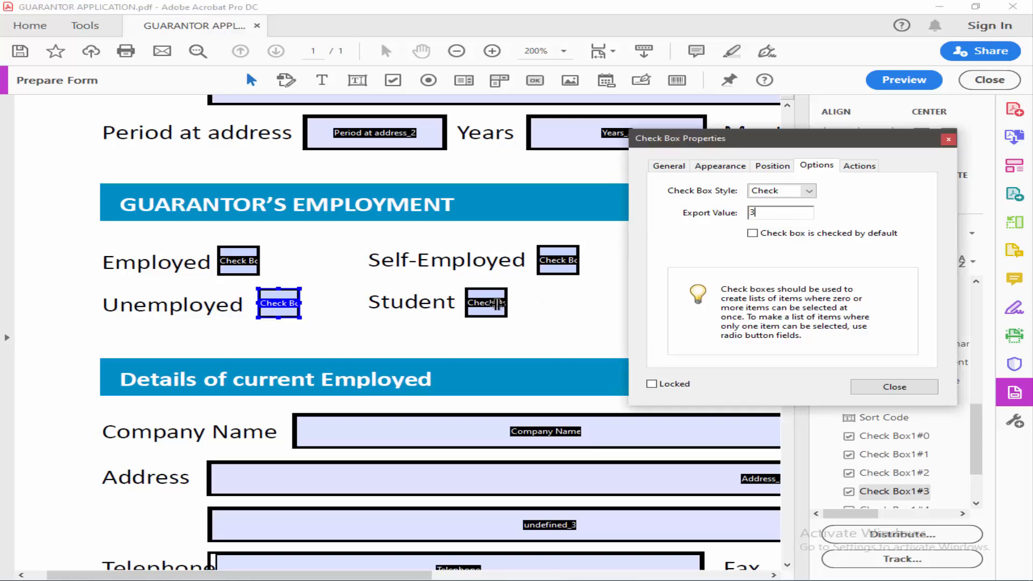
click(485, 302)
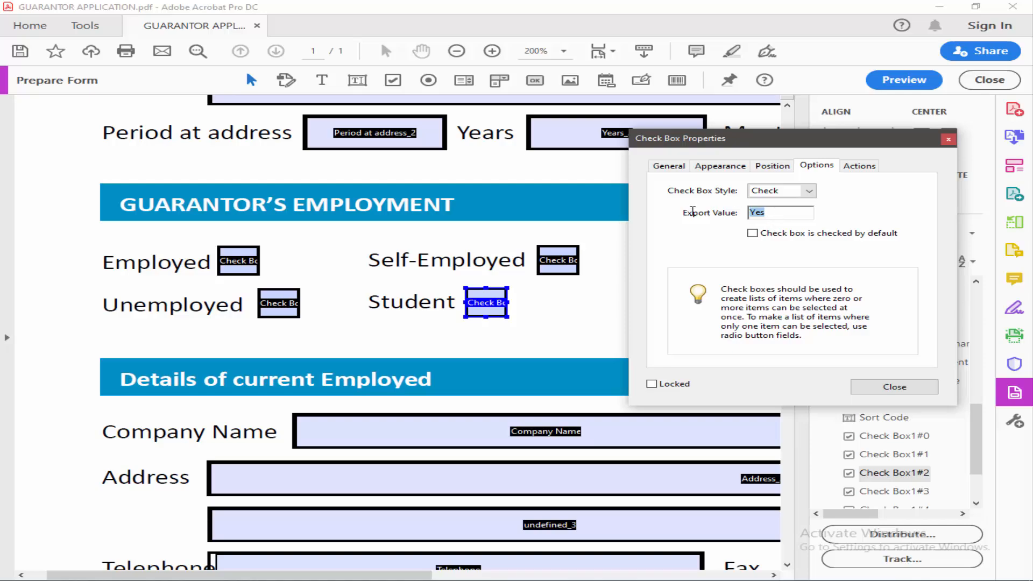
click(894, 386)
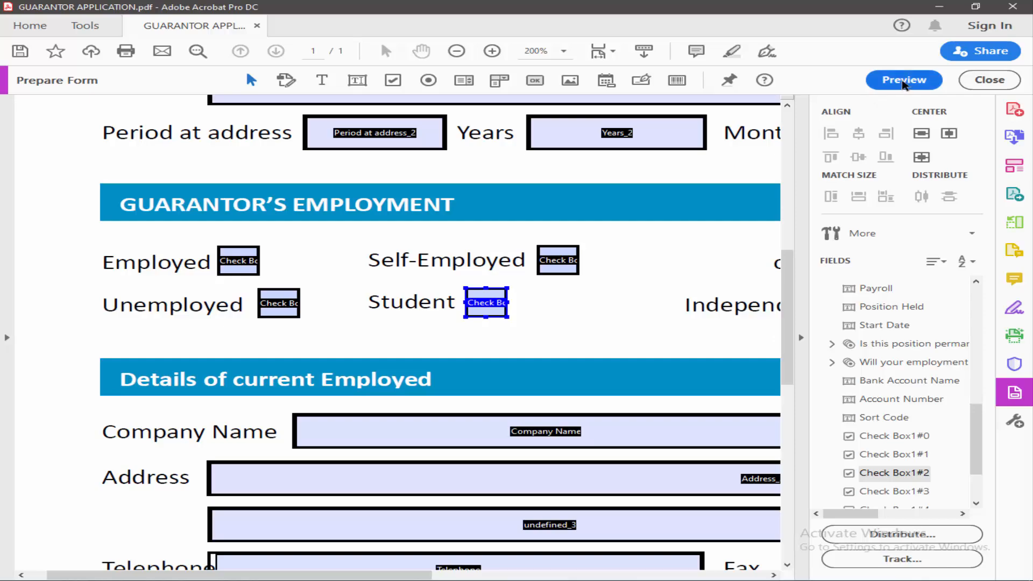
click(903, 80)
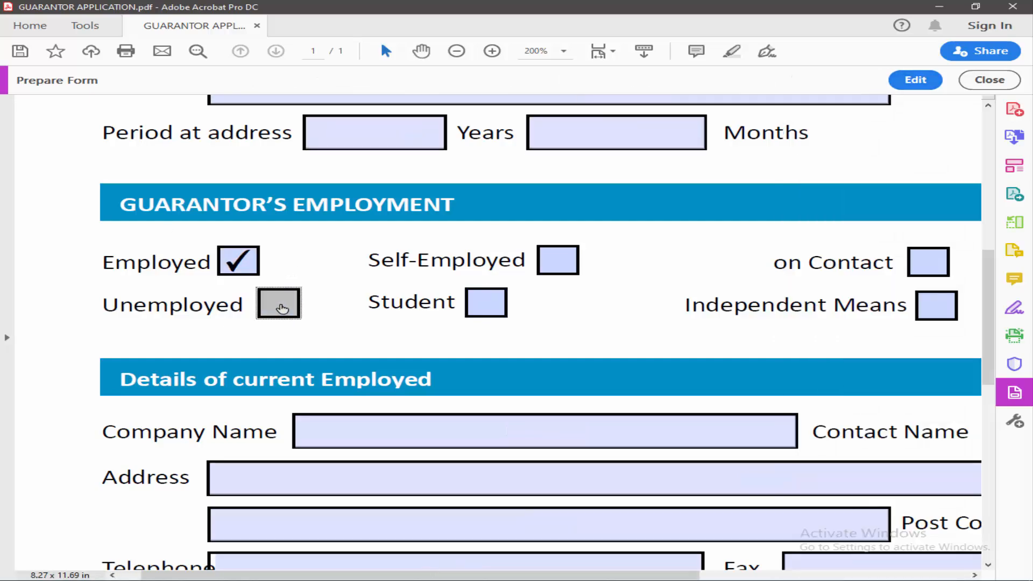
click(557, 260)
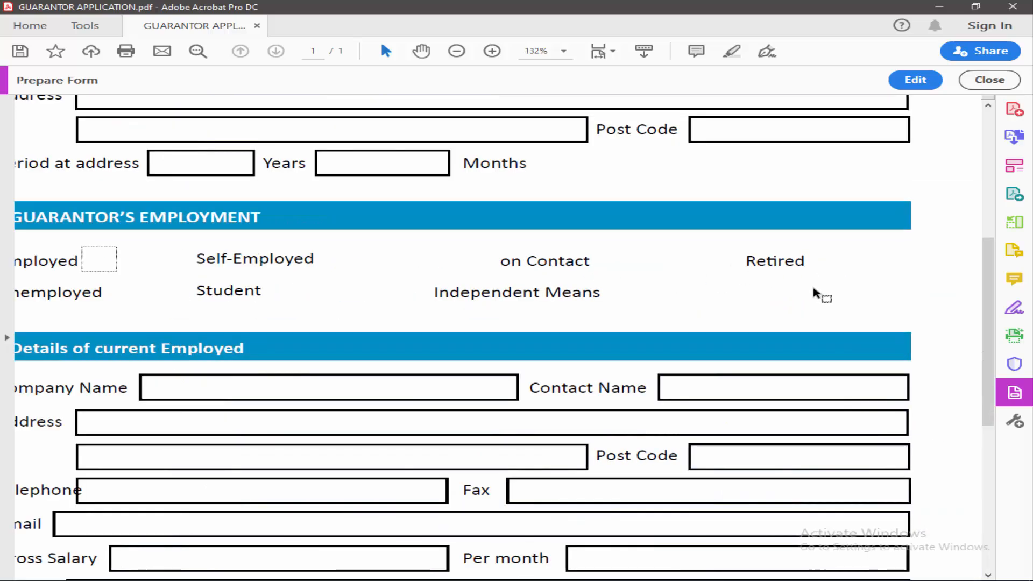
click(491, 50)
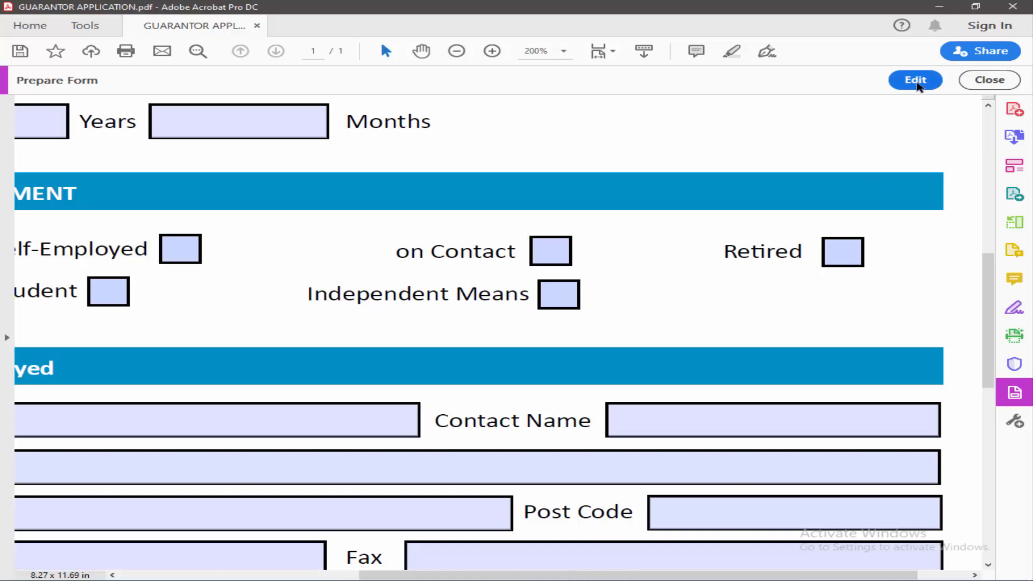
click(915, 80)
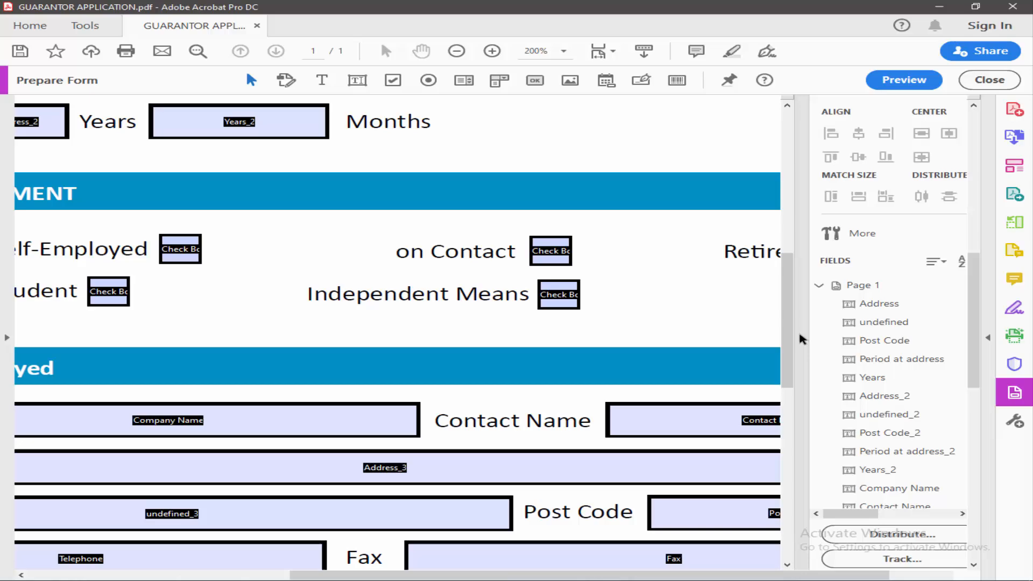
- Set the Retired checkbox's export value to 7 and review Independent Means' name, then close
right_click(550, 251)
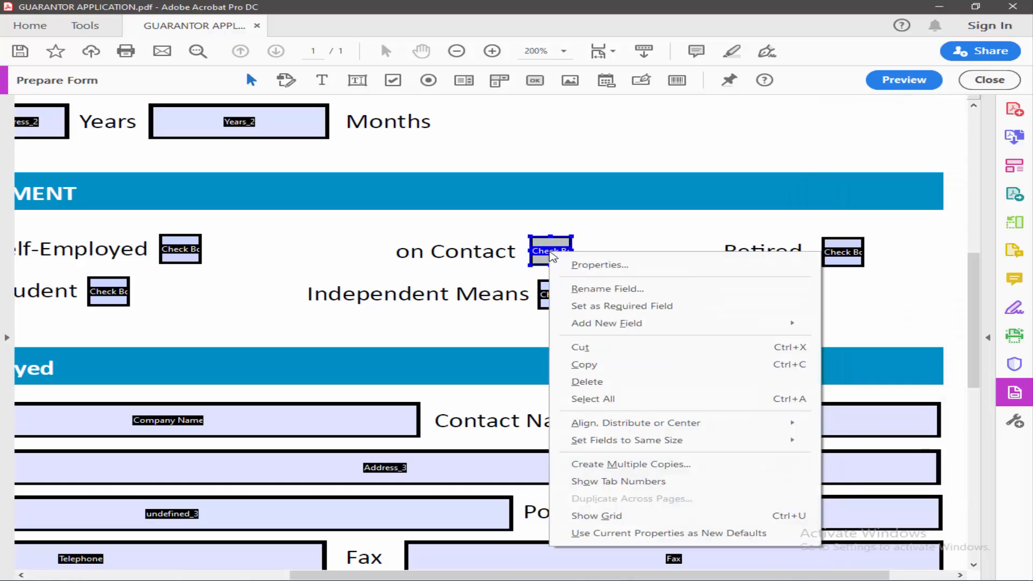
click(598, 265)
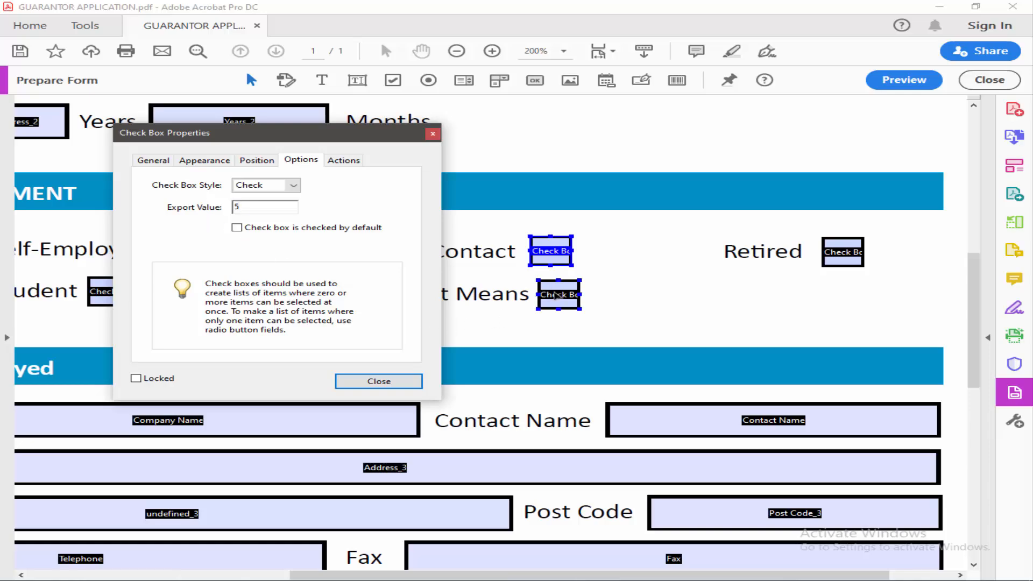
text(Yes)
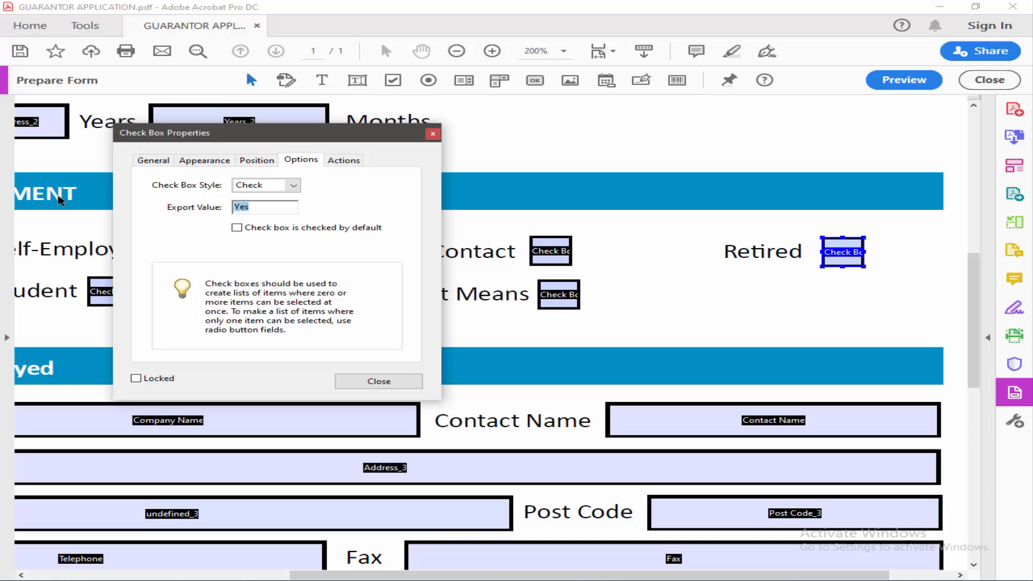
text(7)
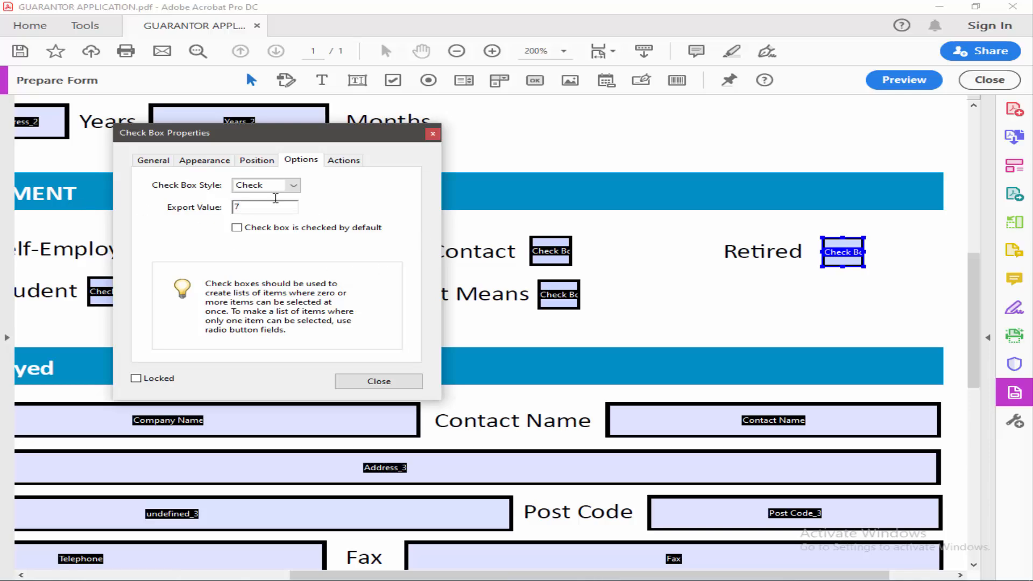
click(153, 159)
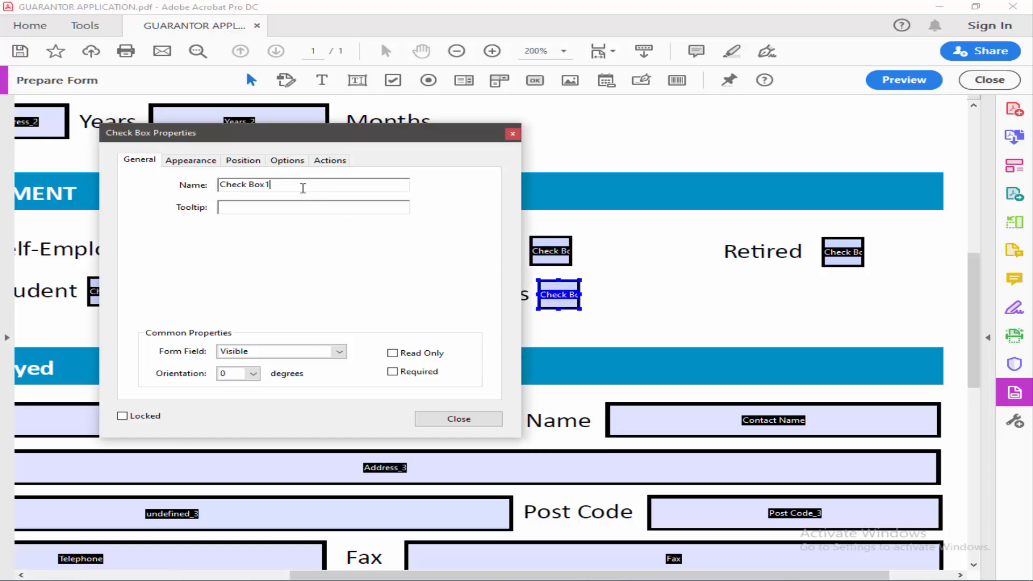
click(458, 419)
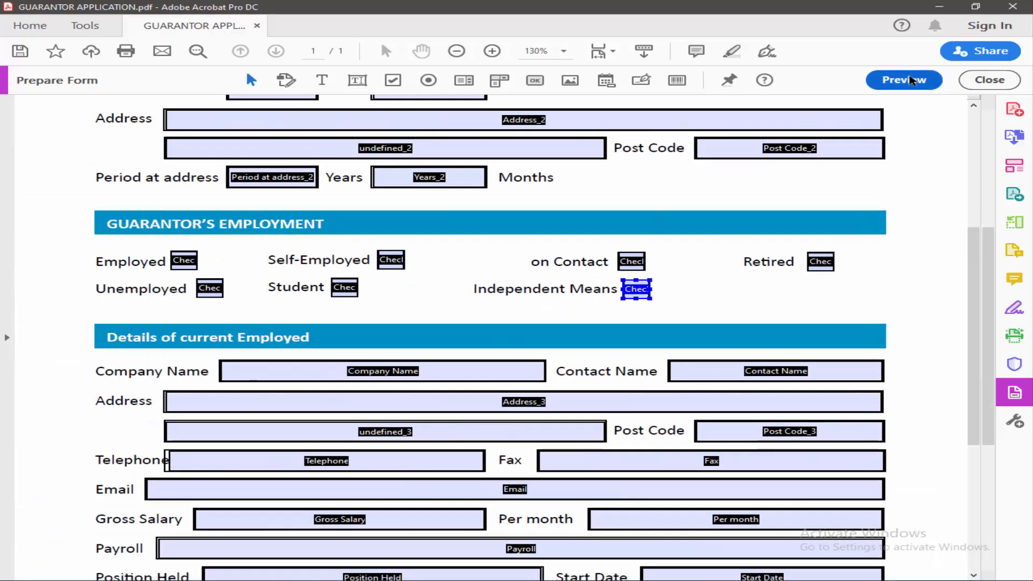
- Test the employment checkboxes in preview, leaving Unemployed and Retired ticked, then resume editing
click(903, 80)
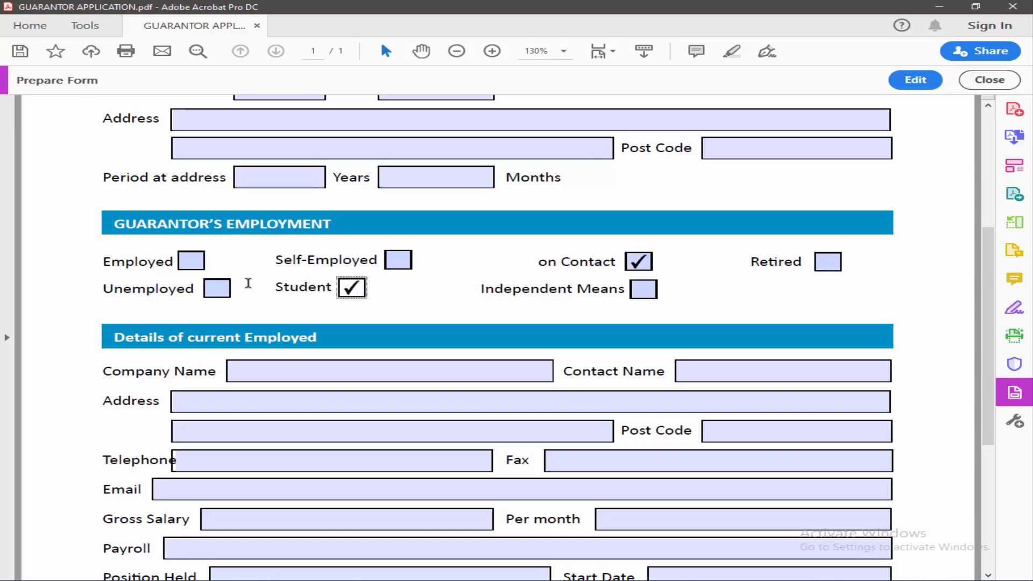
click(397, 259)
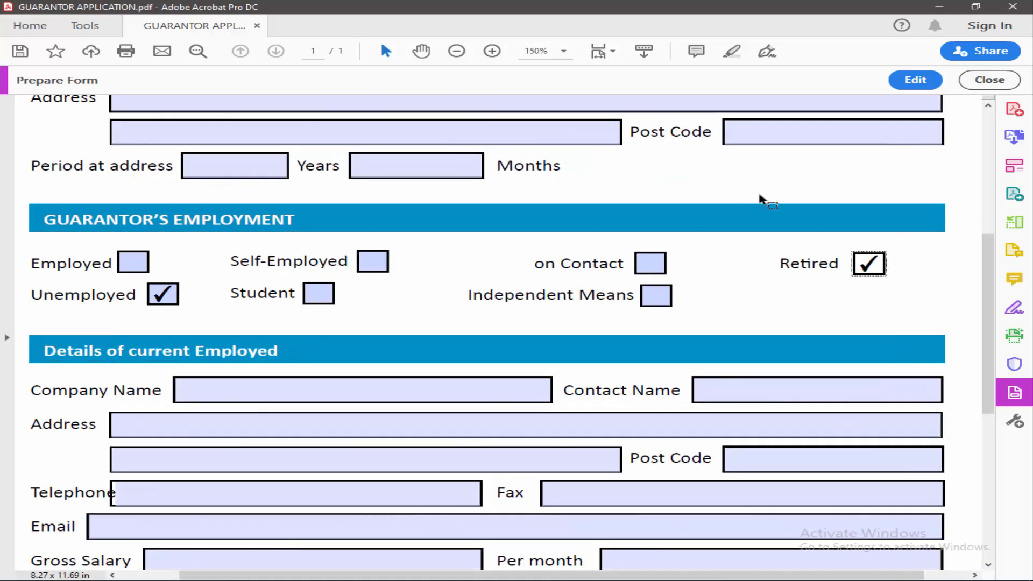
click(914, 80)
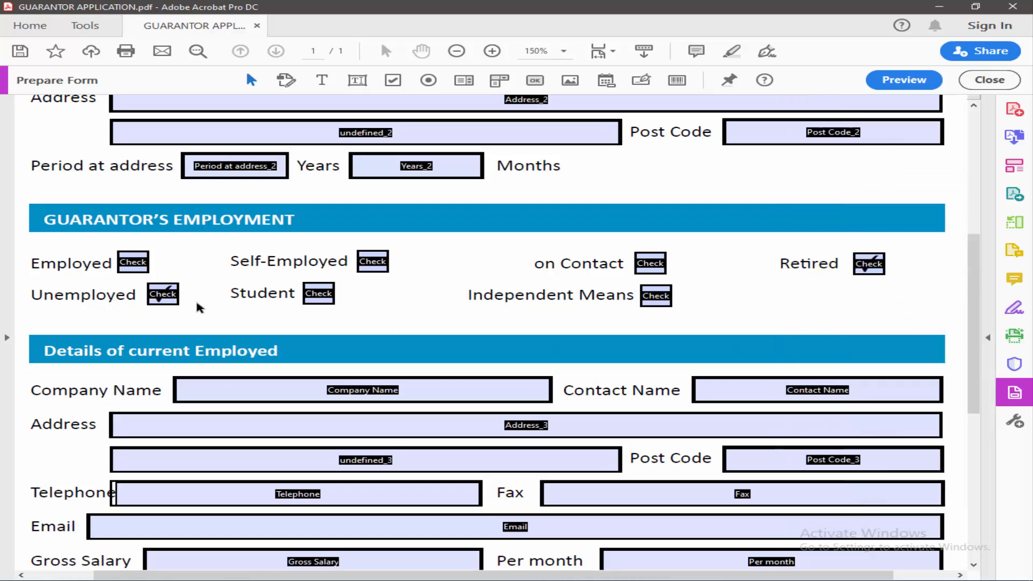
- Review each employment checkbox's name and rename the Retired checkbox to Check Box7
click(132, 261)
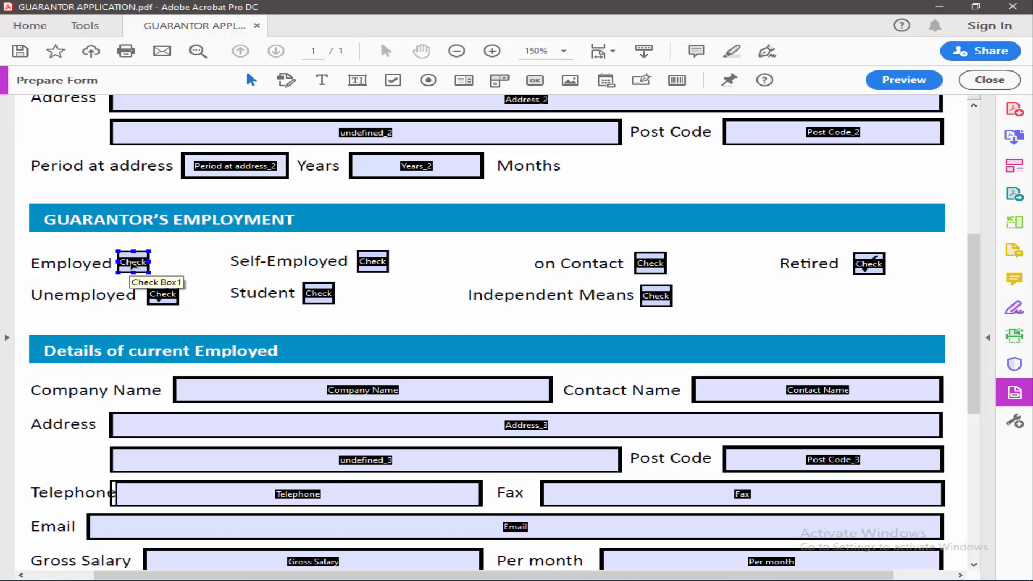
double_click(133, 261)
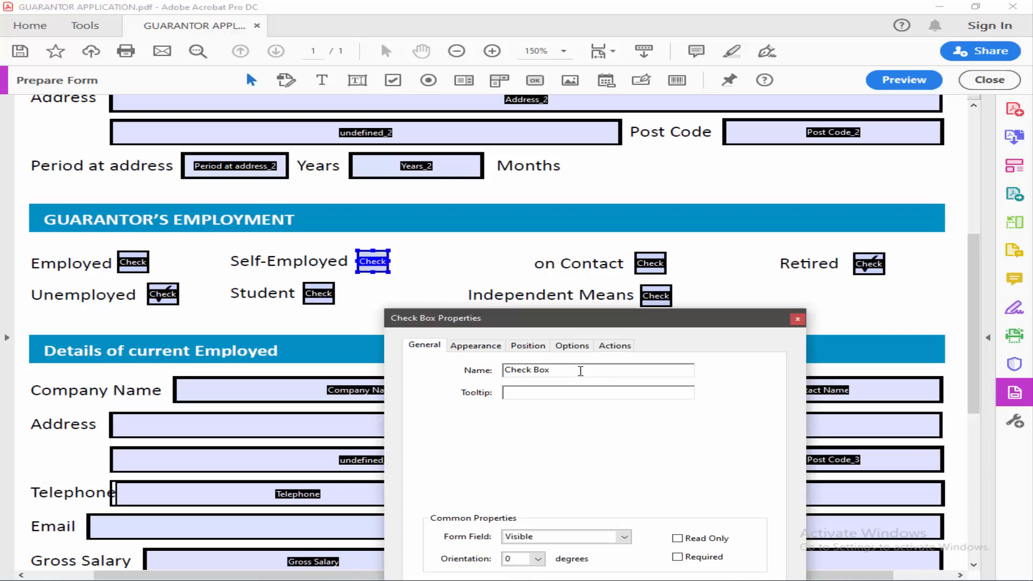
click(161, 294)
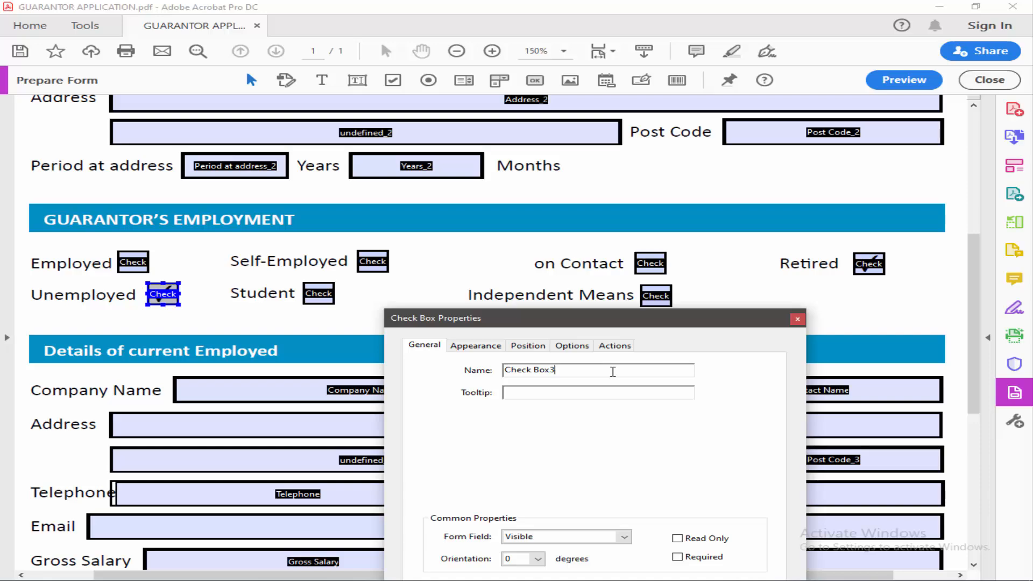
click(317, 293)
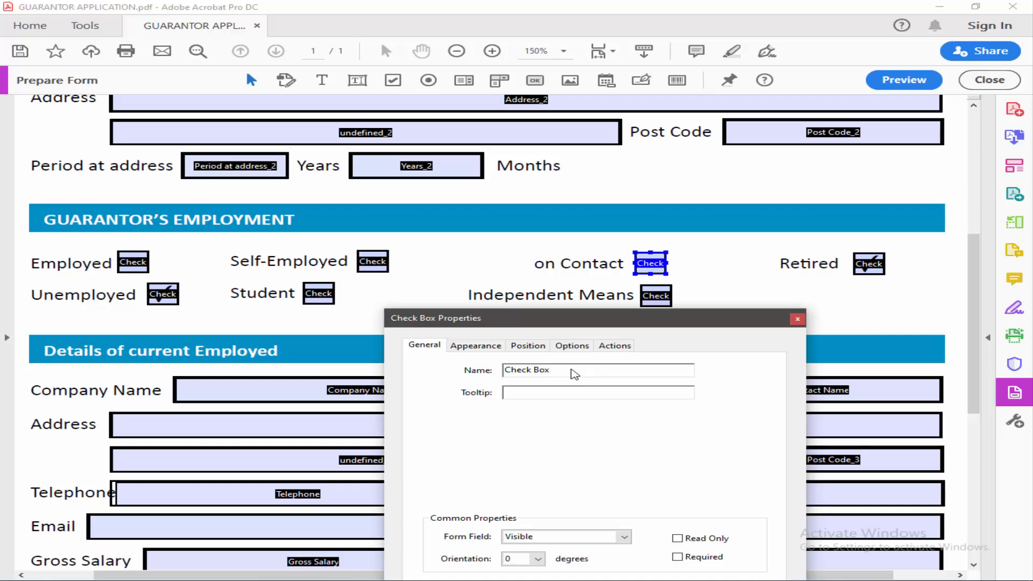
click(654, 295)
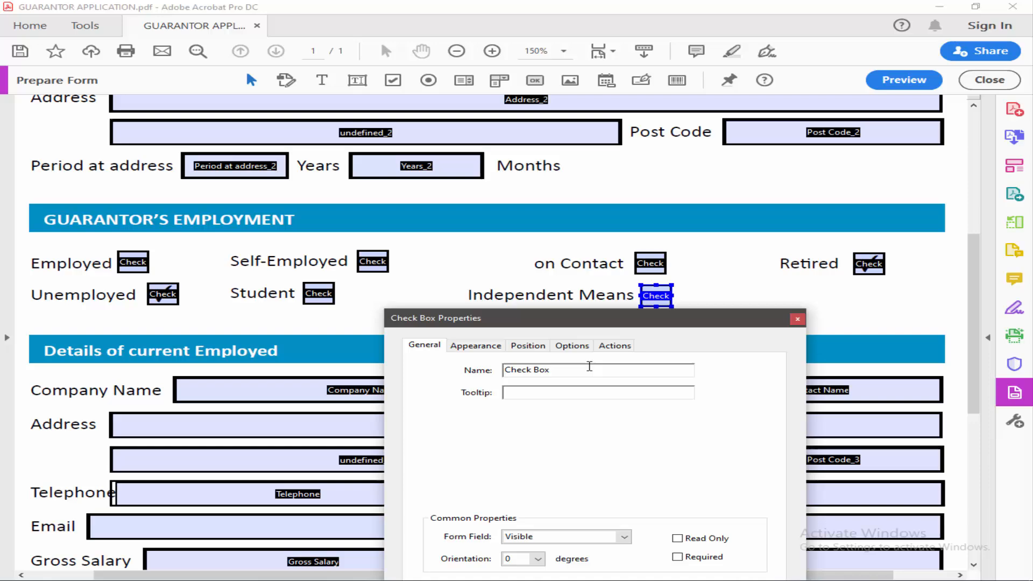
text(5)
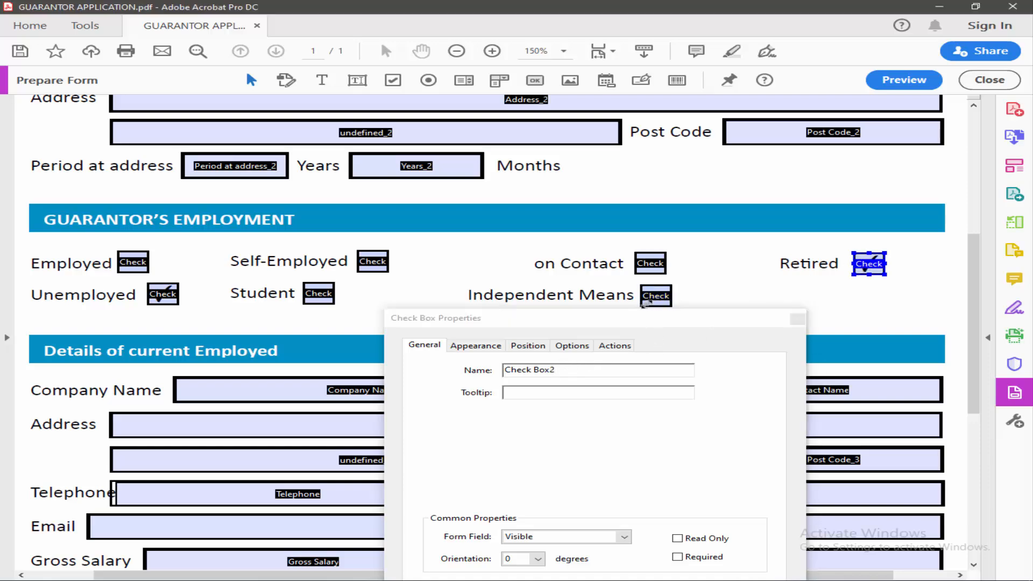
click(655, 294)
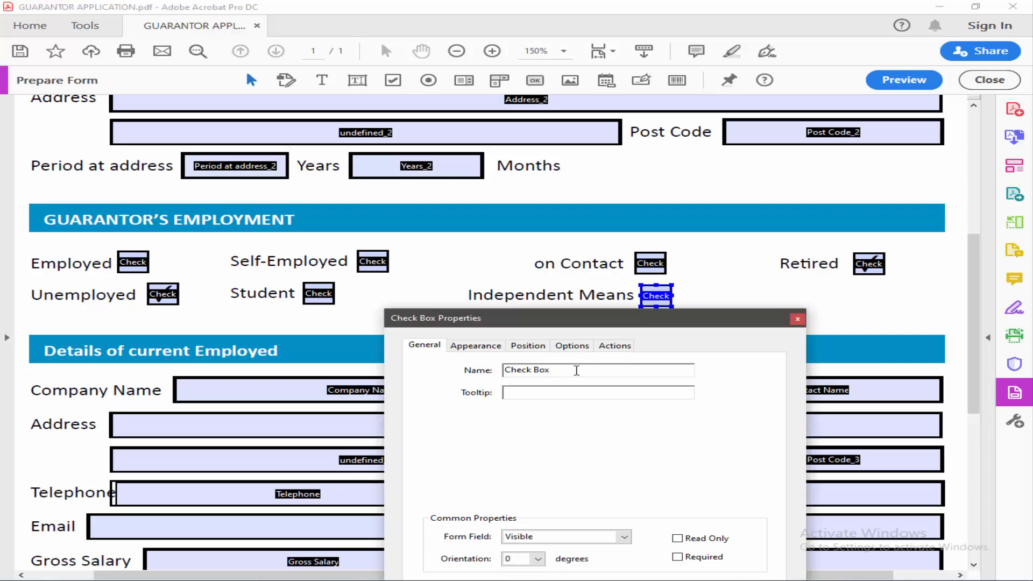
click(868, 263)
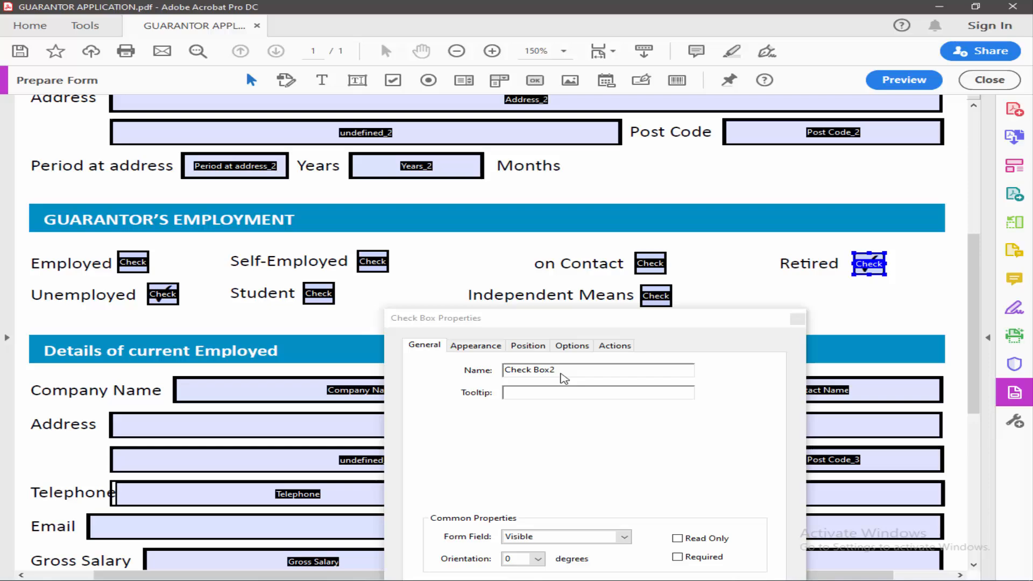
text(Check Box7)
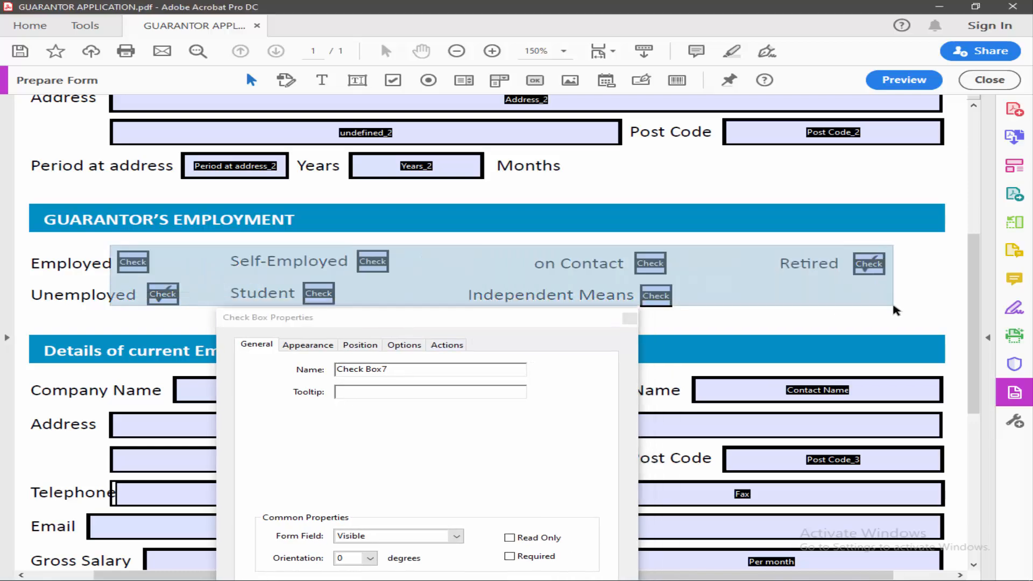
- Give all selected employment checkboxes the shared export value 'yes' and close properties
click(404, 344)
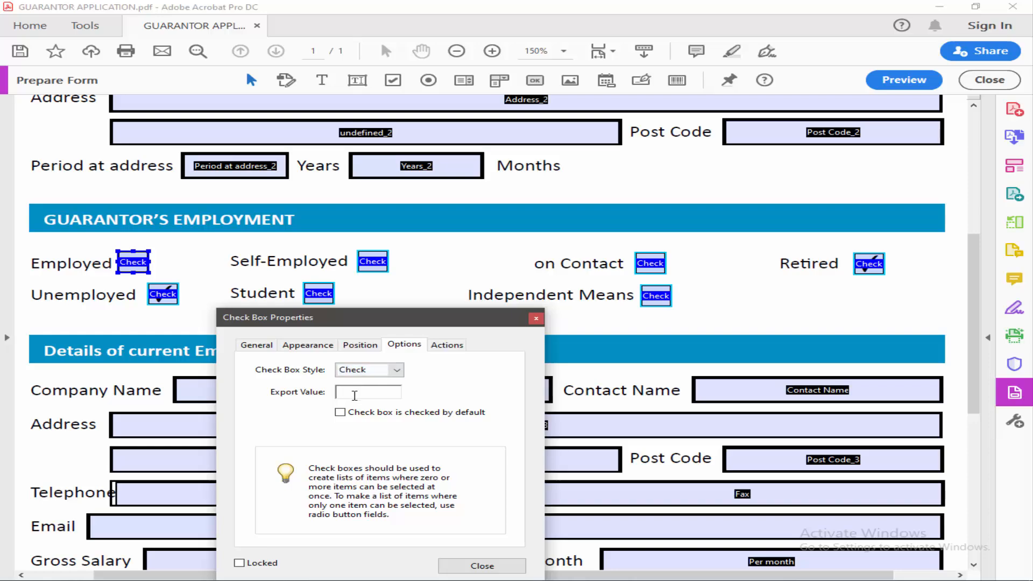
text(yes)
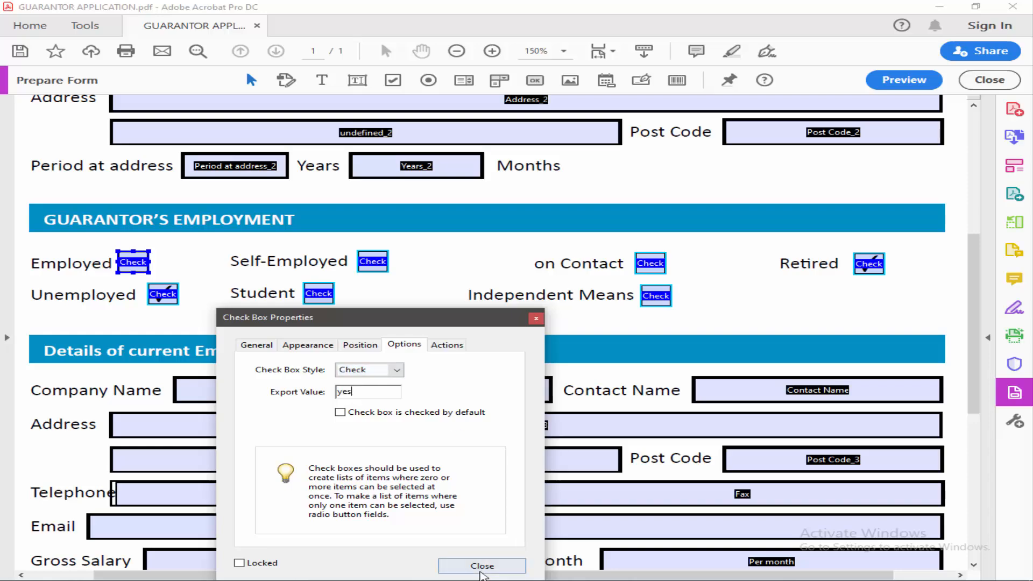
click(481, 566)
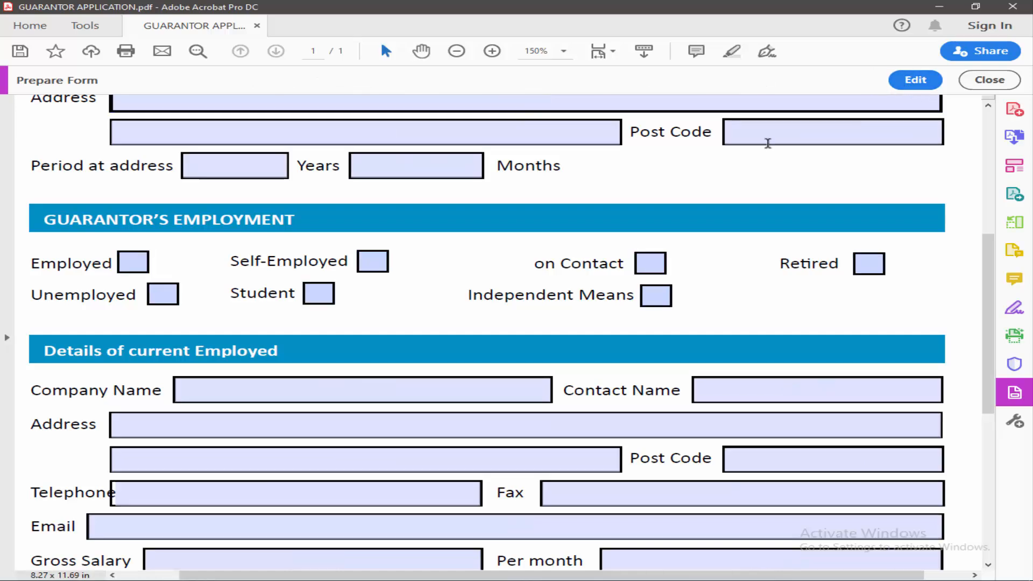
- In preview, tick the Unemployed and Self-Employed checkboxes, then return to editing
click(162, 294)
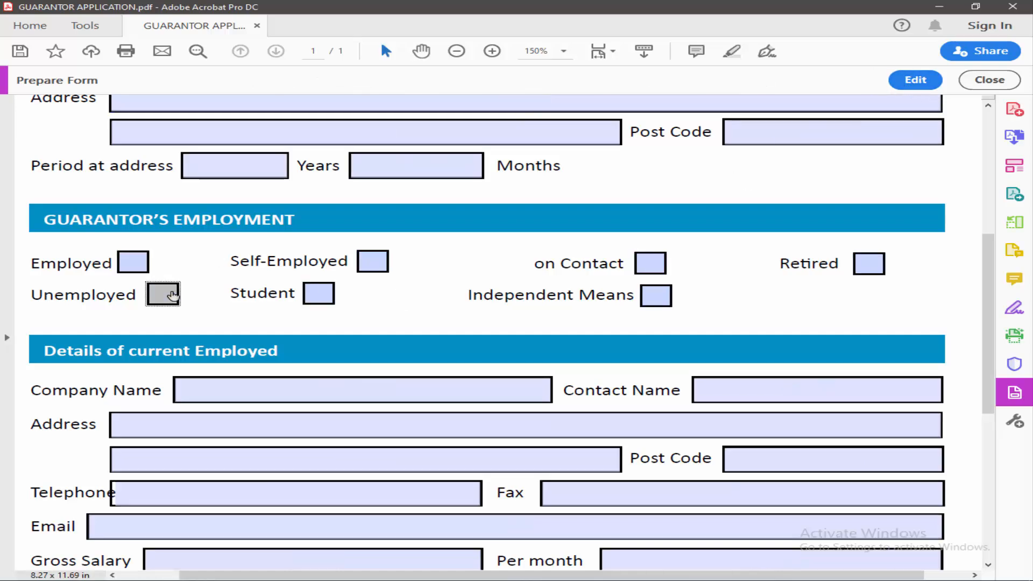
click(372, 261)
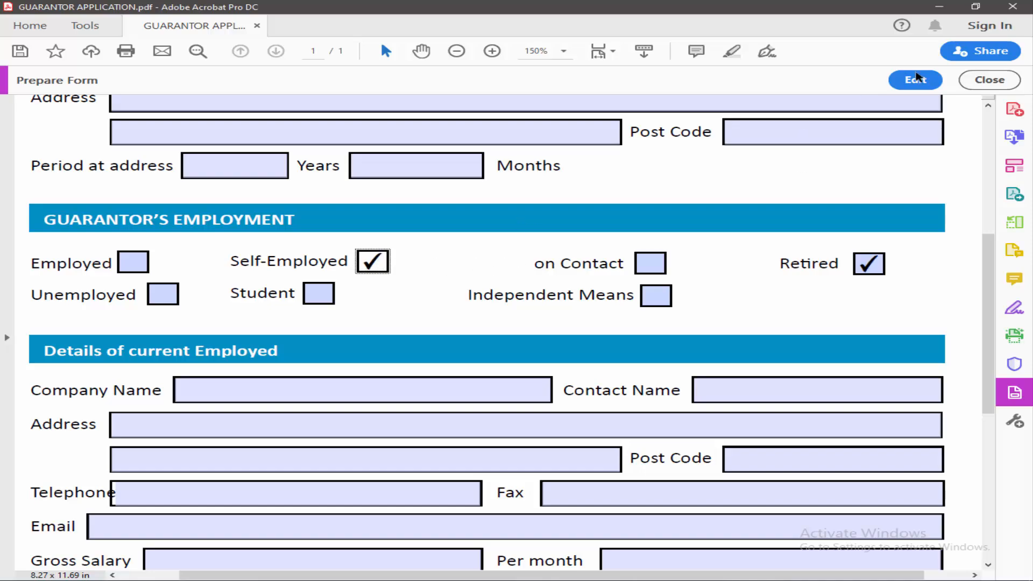
click(914, 80)
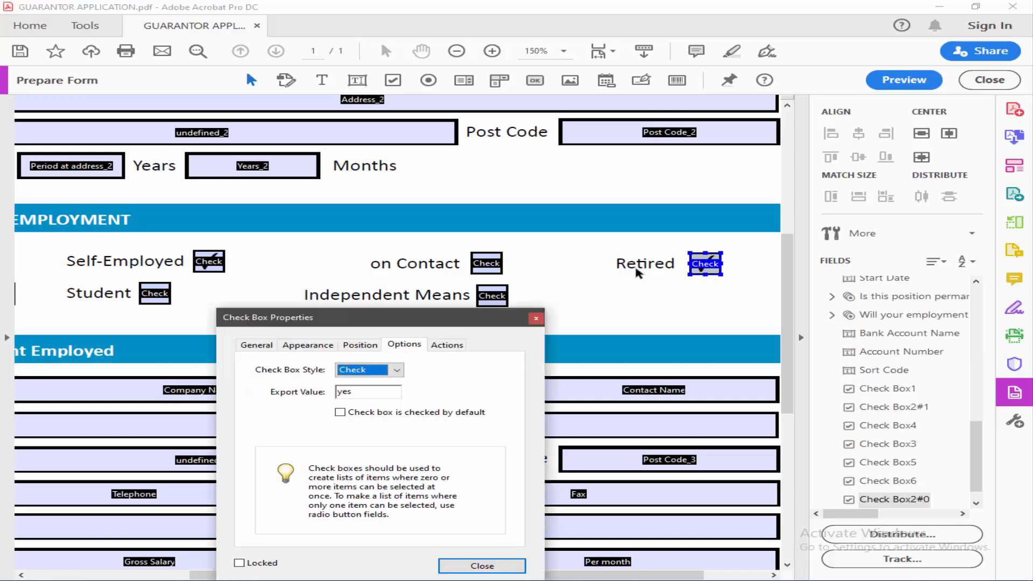
- Rename the Retired checkbox to Check Box8, close its properties and preview the form
click(307, 344)
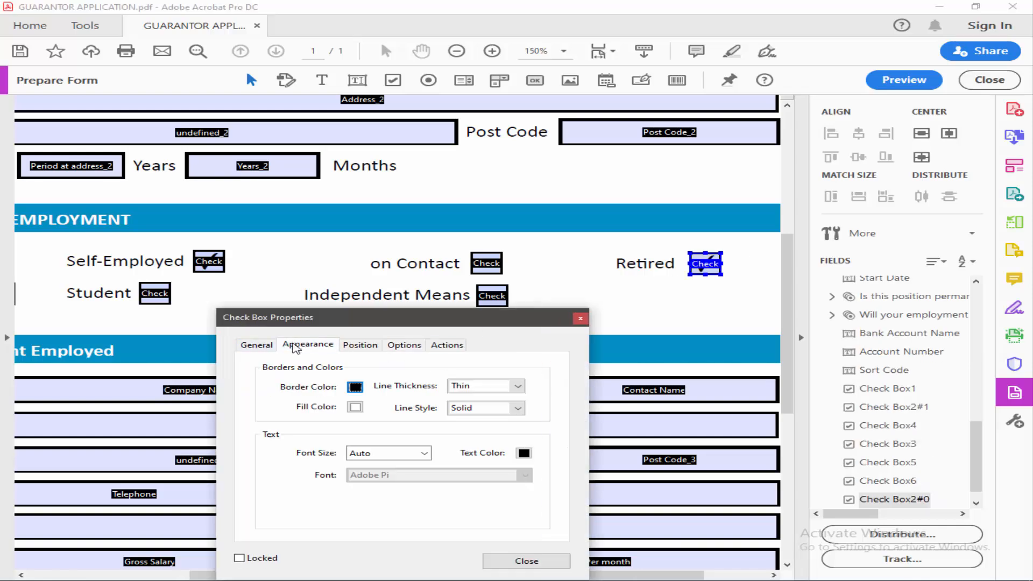
click(256, 345)
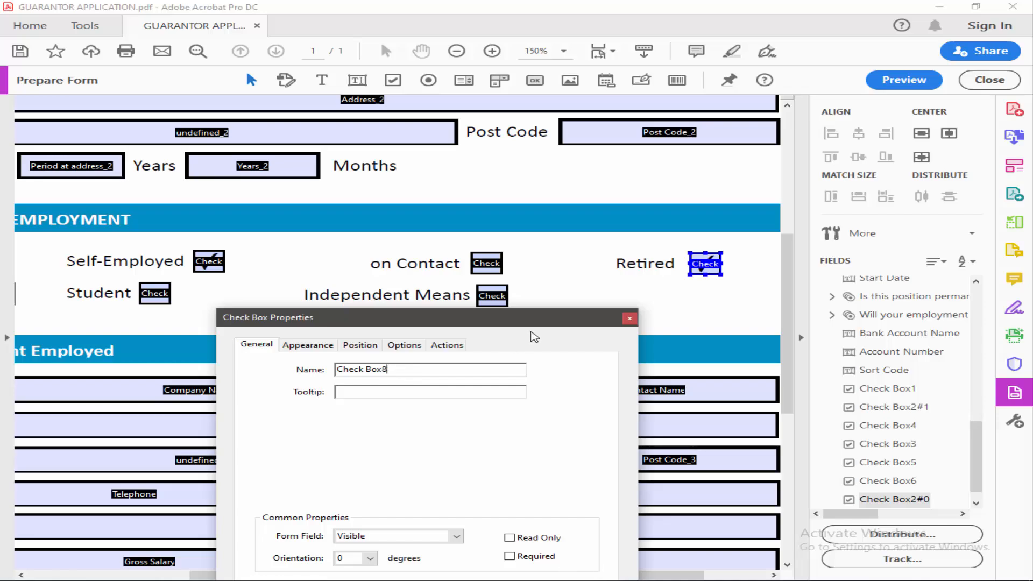
click(630, 318)
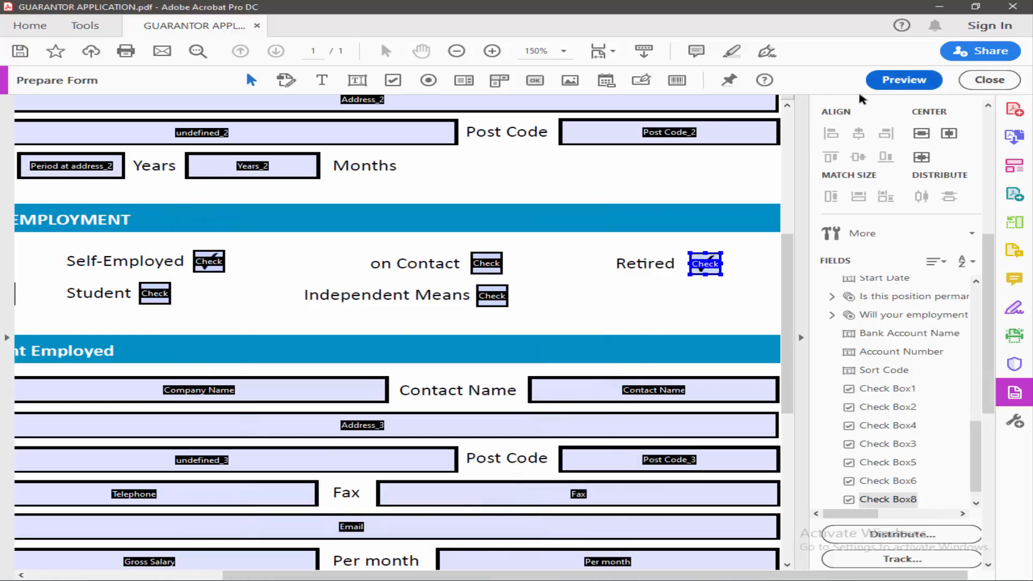
click(903, 80)
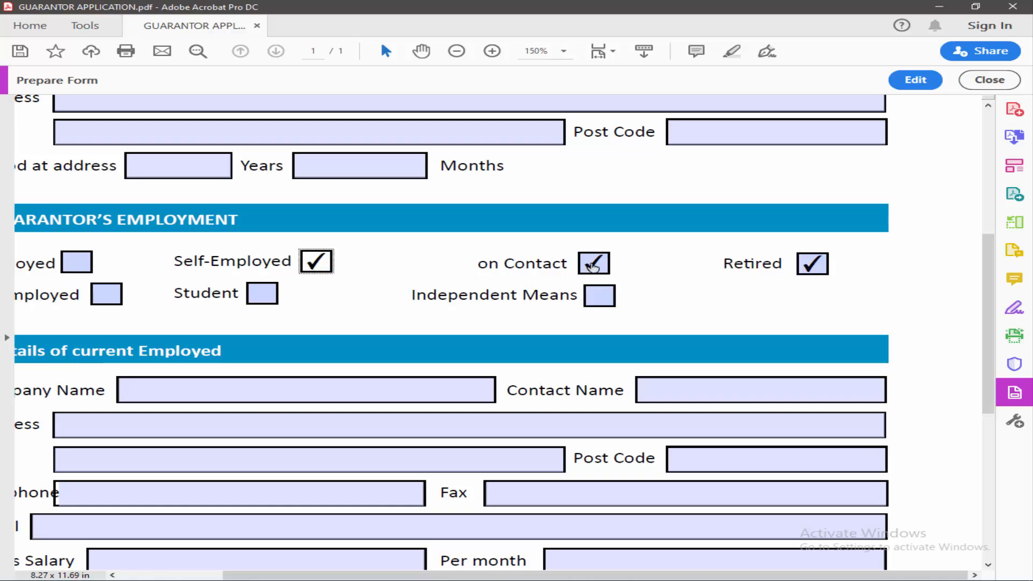
- Untick on Contact in preview while Self-Employed and Retired stay ticked
click(593, 263)
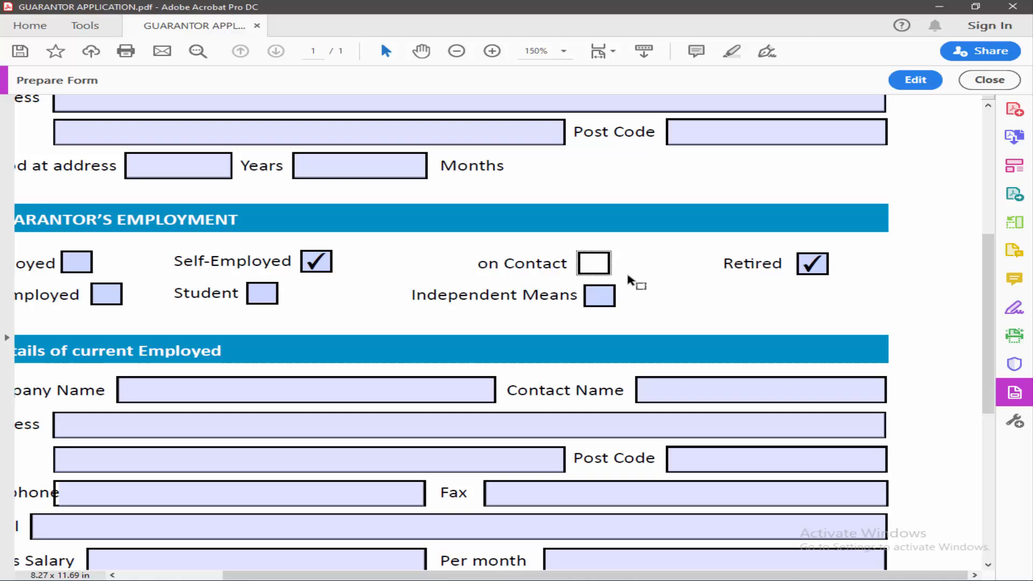
mouse_move(598, 294)
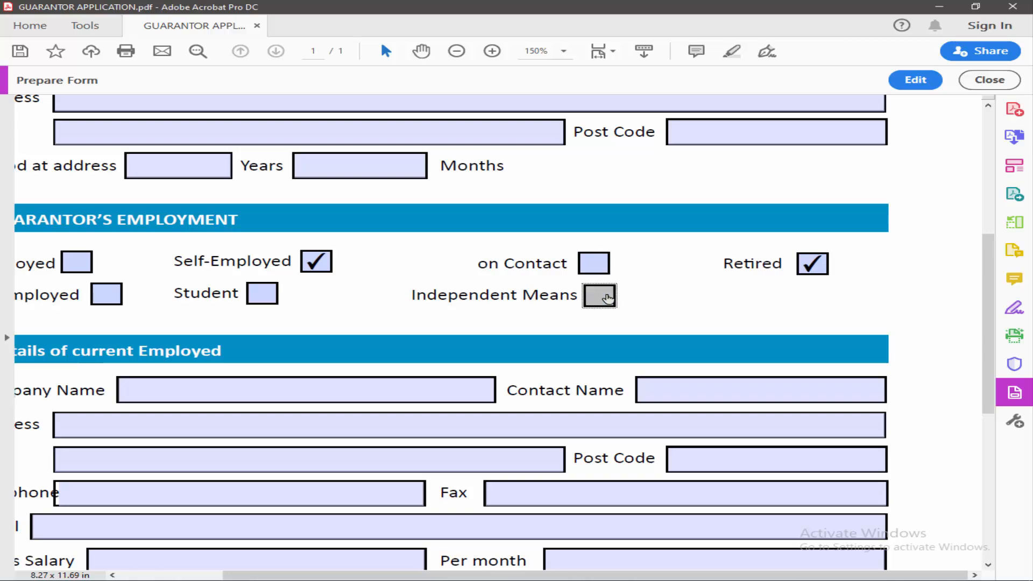